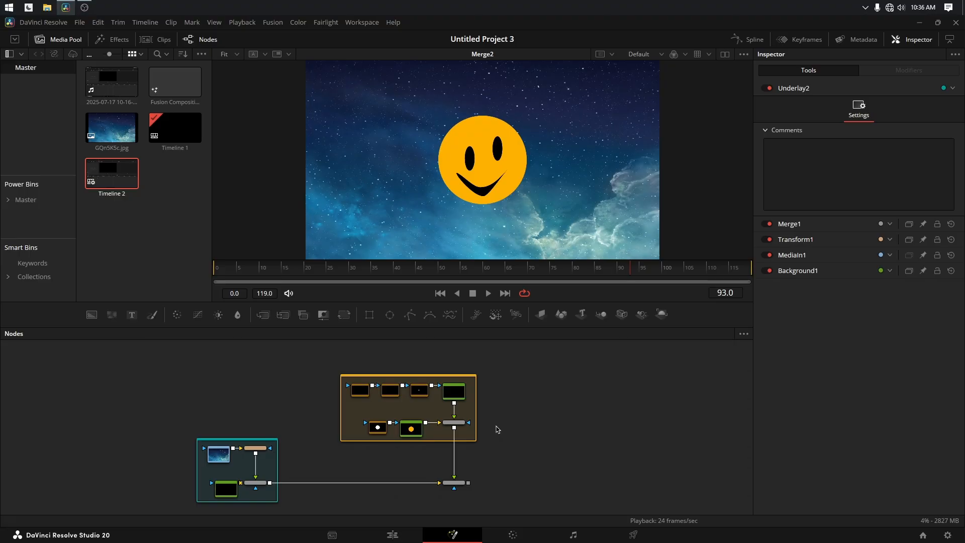
{"action": "mouse_move", "coordinate": [445, 450]}
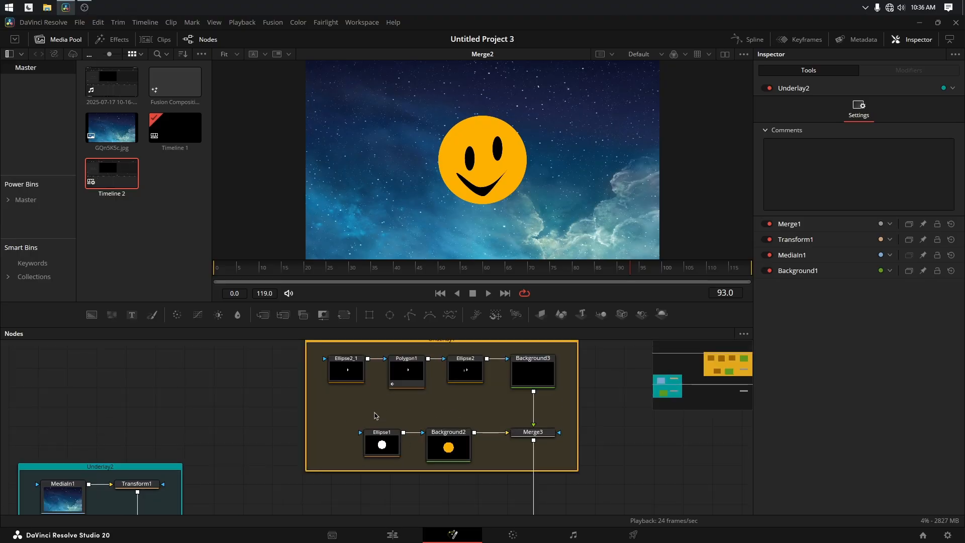
{"action": "mouse_move", "coordinate": [396, 207]}
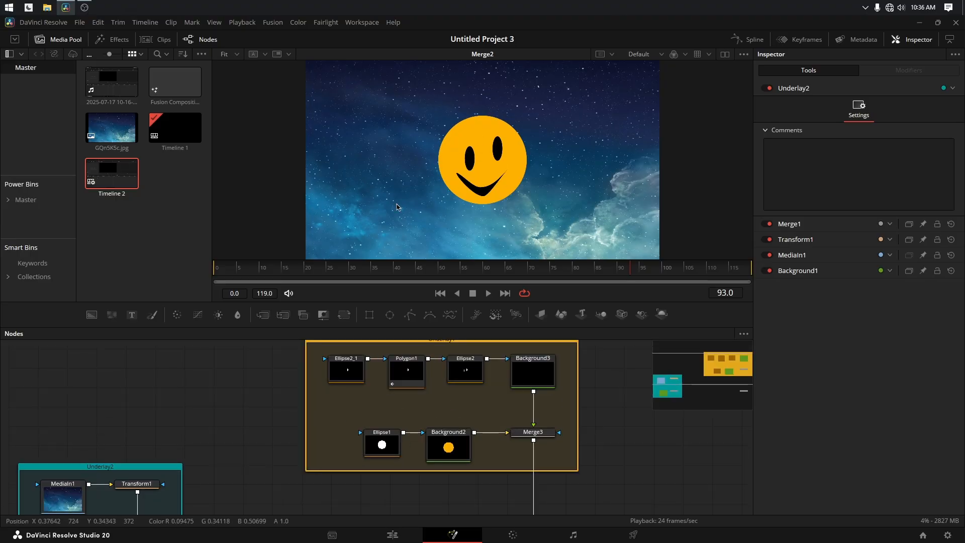
Step: Insert Transform2 at defaults between Merge3's smiley output and the final Merge2
{"action": "left_click", "coordinate": [346, 369]}
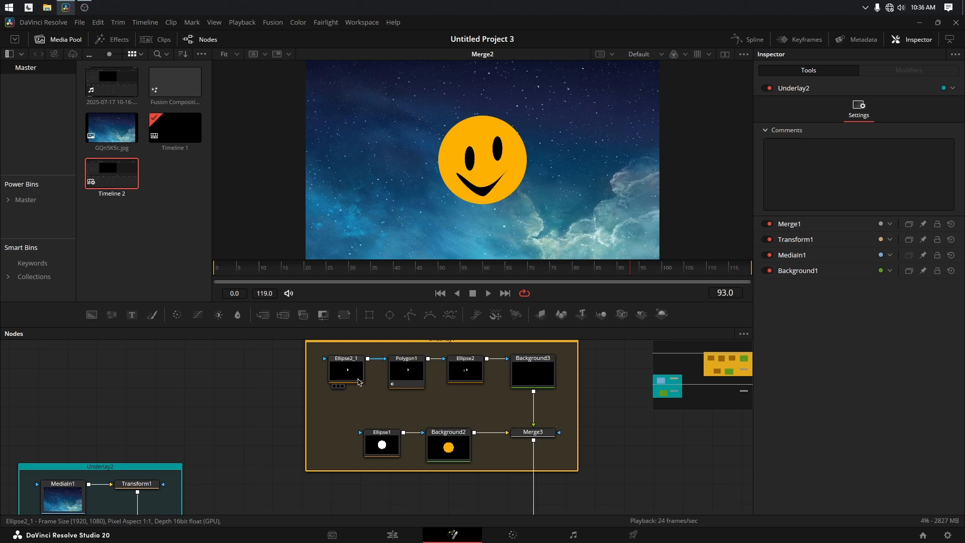
{"action": "left_click", "coordinate": [381, 445]}
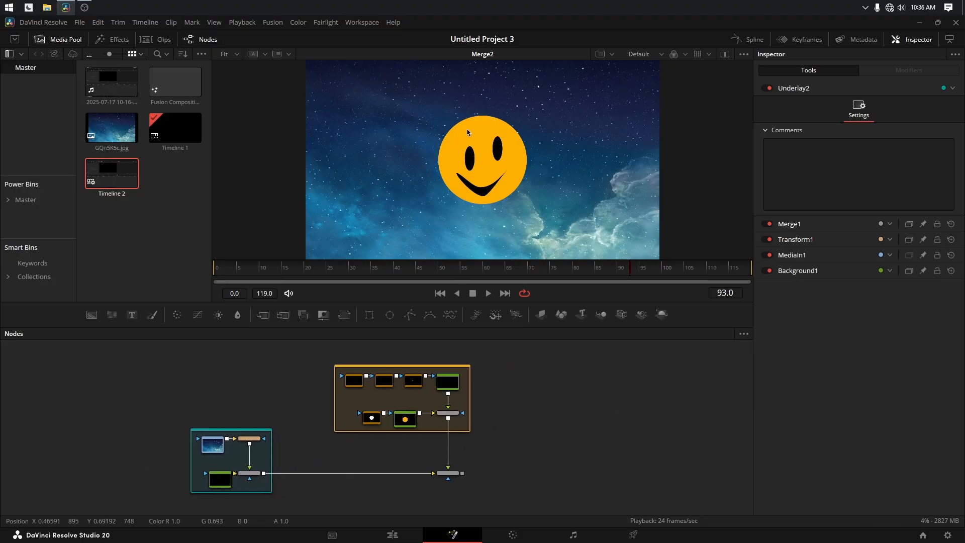
{"action": "mouse_move", "coordinate": [503, 198]}
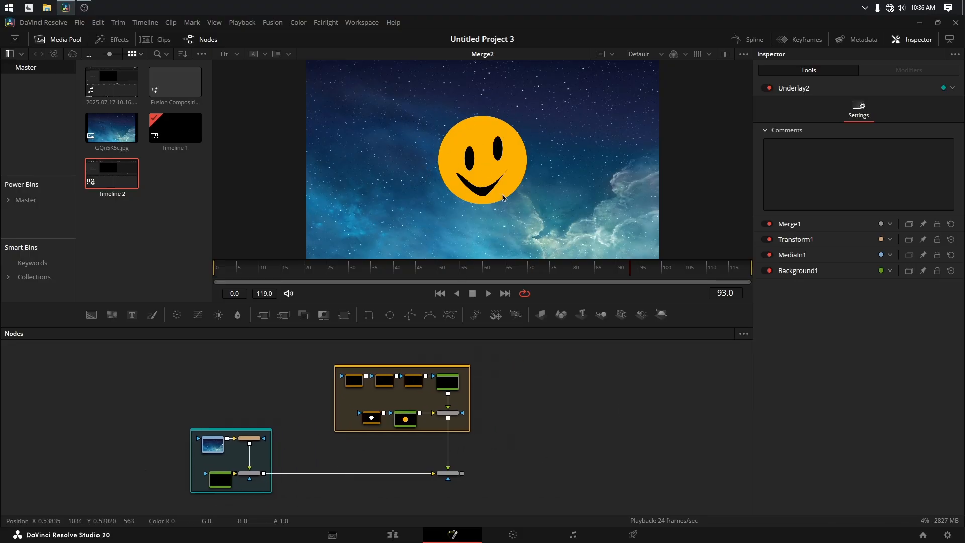
{"action": "mouse_move", "coordinate": [474, 182]}
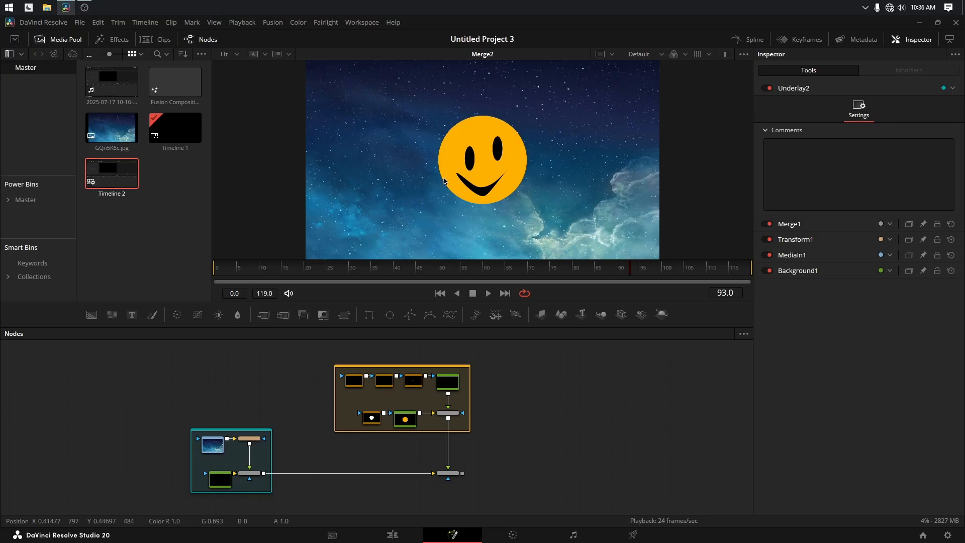
{"action": "mouse_move", "coordinate": [470, 213]}
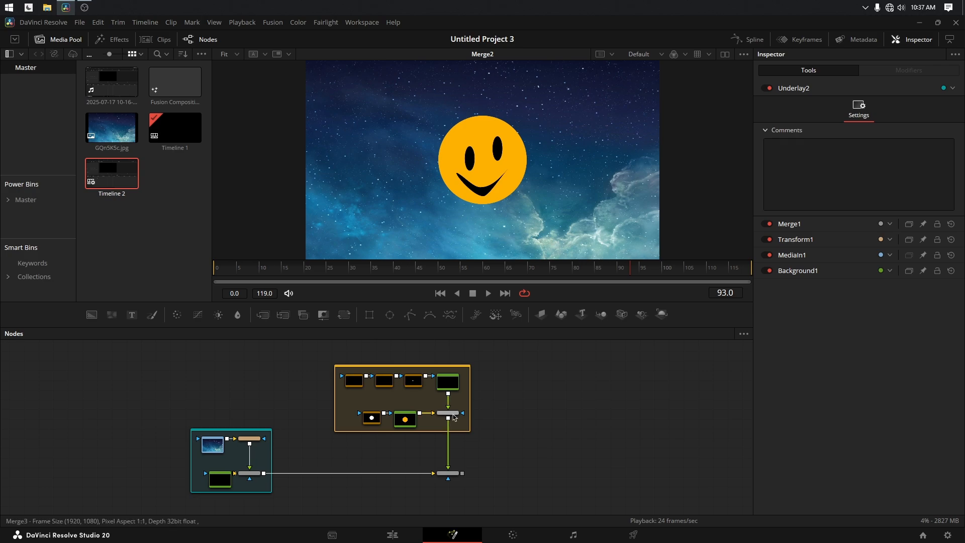
{"action": "left_click", "coordinate": [449, 413]}
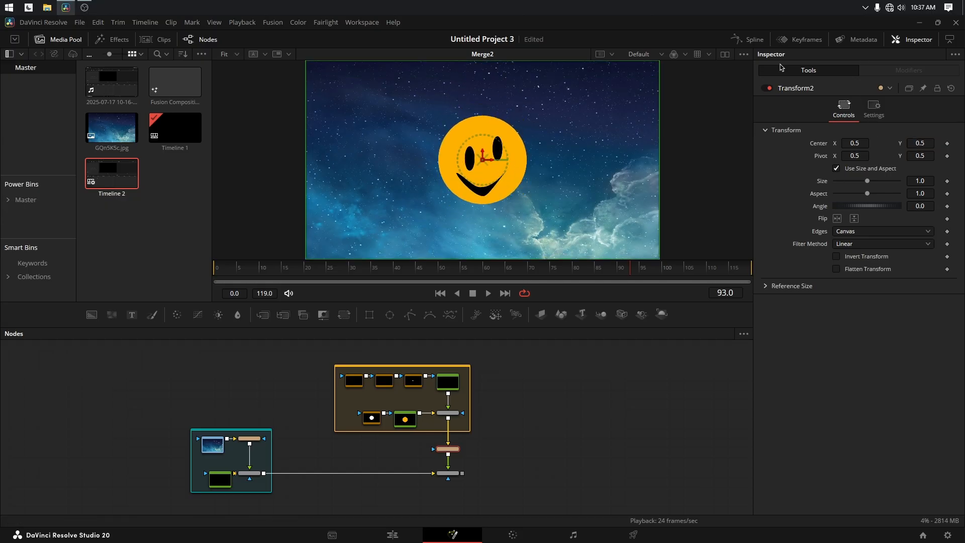
{"action": "mouse_move", "coordinate": [873, 152]}
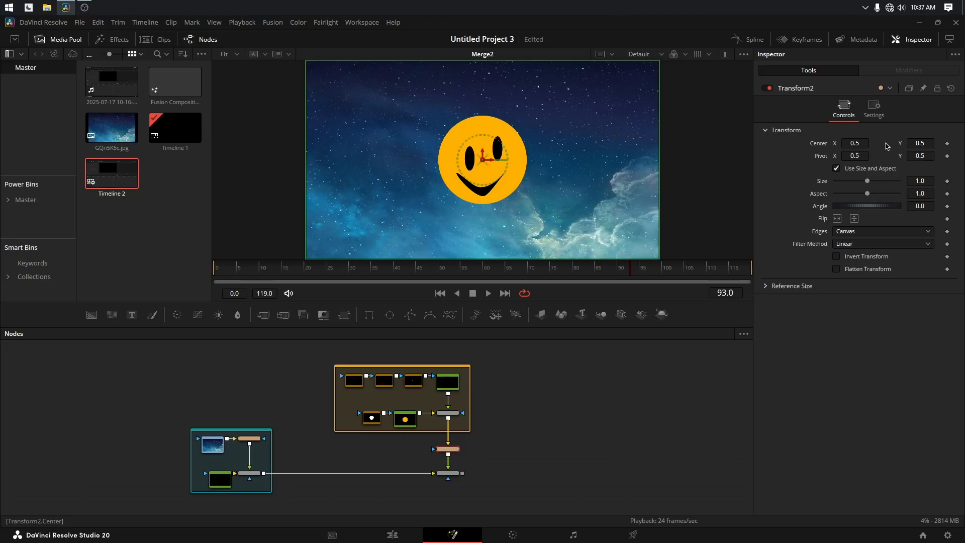
{"action": "mouse_move", "coordinate": [798, 147]}
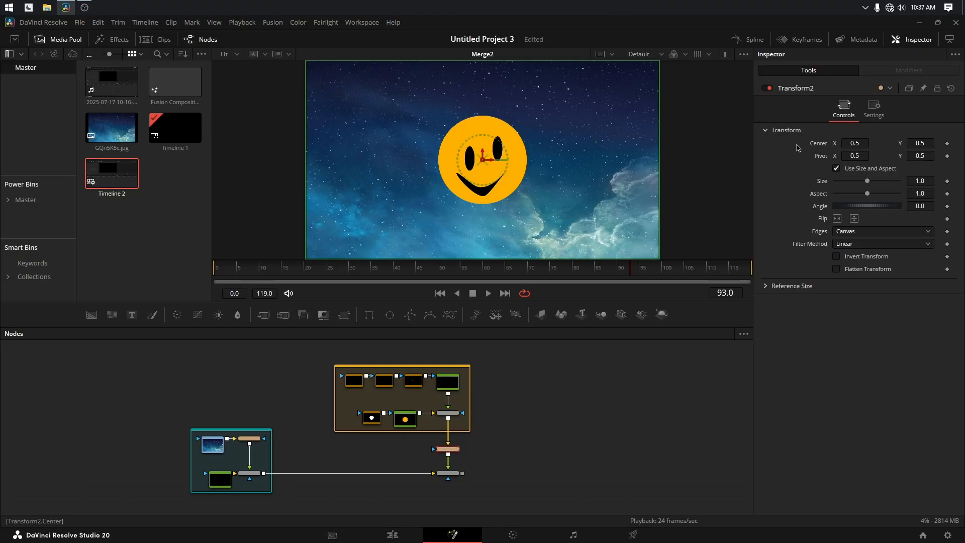
{"action": "mouse_move", "coordinate": [821, 149]}
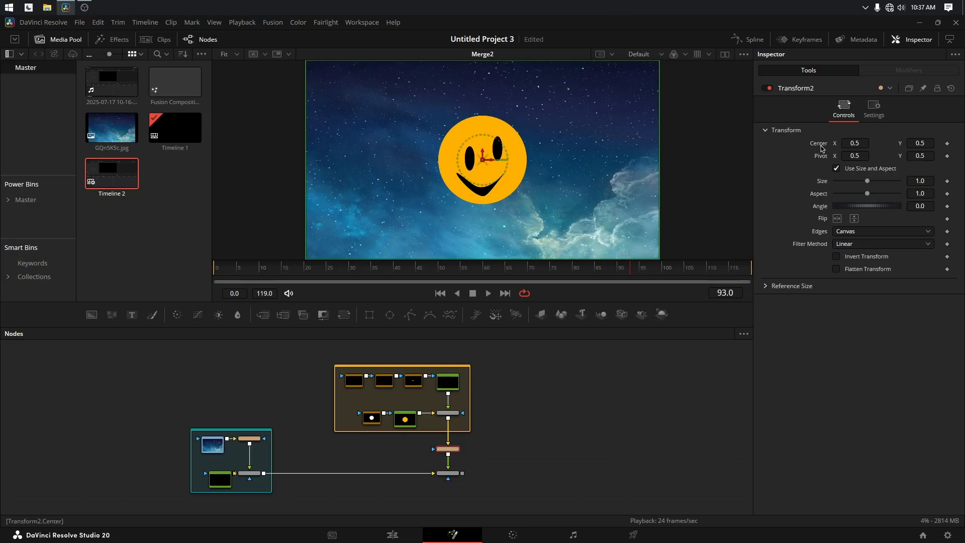
Step: Drive Transform2's Center with a Perturb modifier, preview the wandering face, return to frame 0
{"action": "right_click", "coordinate": [854, 142]}
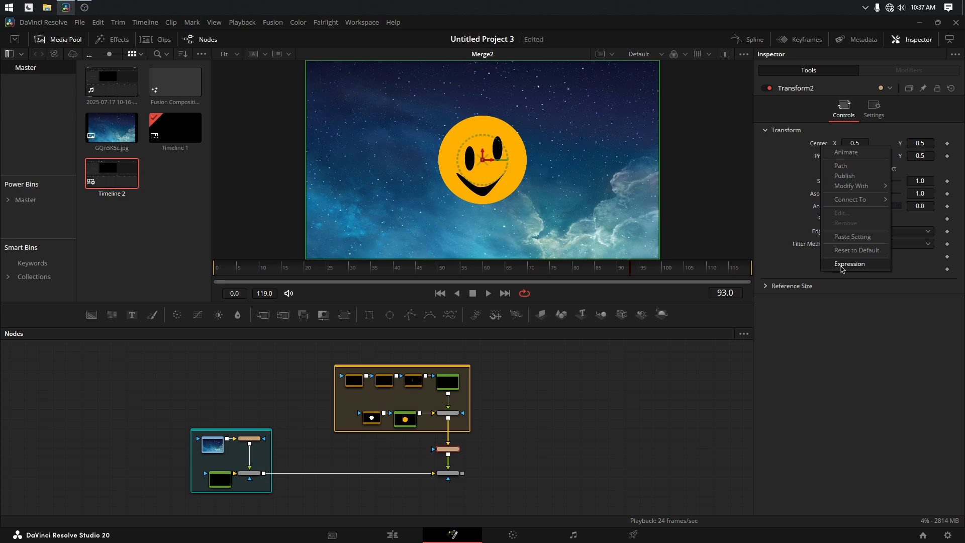
{"action": "mouse_move", "coordinate": [851, 186]}
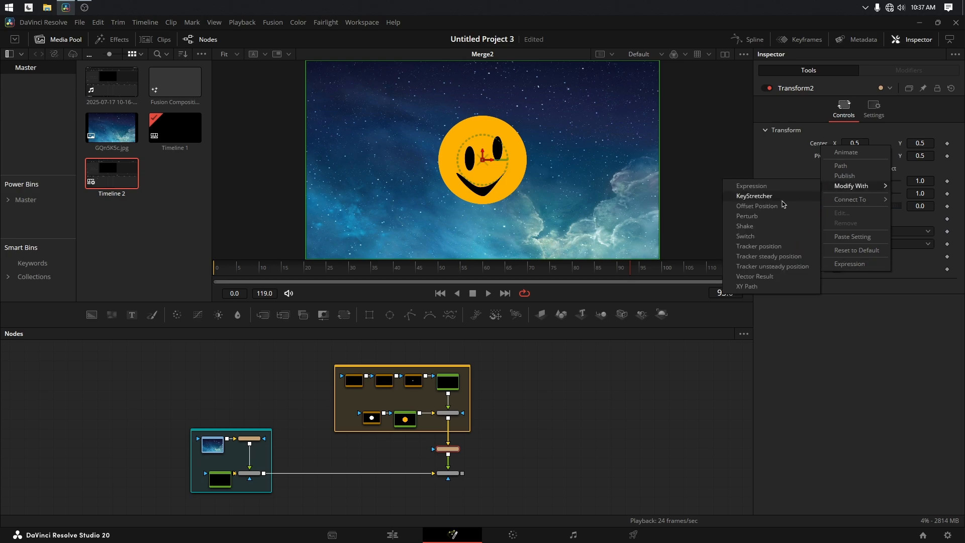
{"action": "mouse_move", "coordinate": [757, 215]}
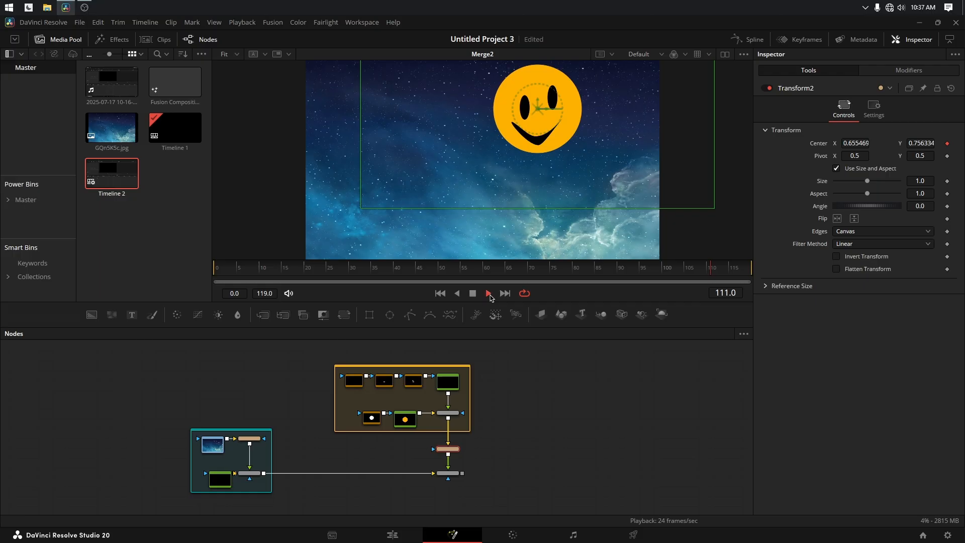
{"action": "left_click", "coordinate": [472, 293]}
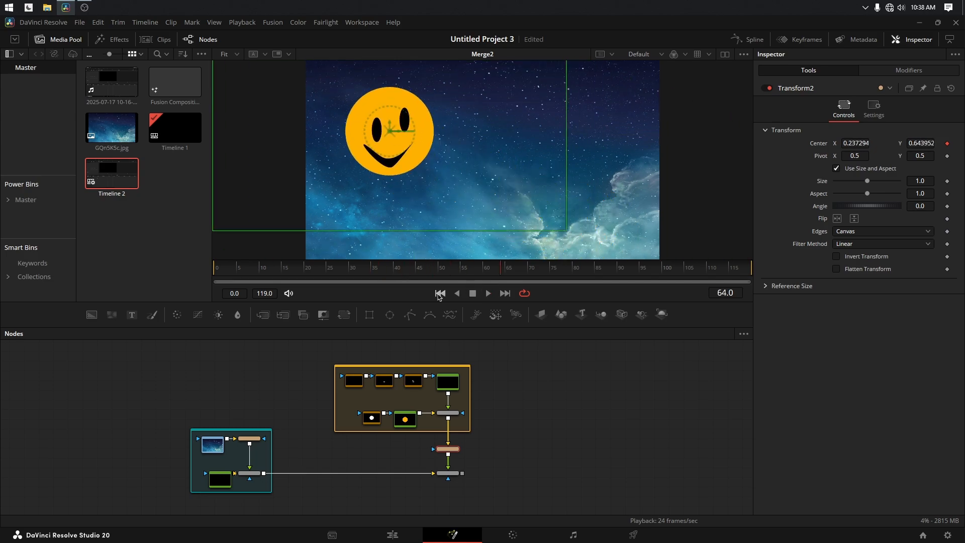
{"action": "left_click", "coordinate": [440, 293]}
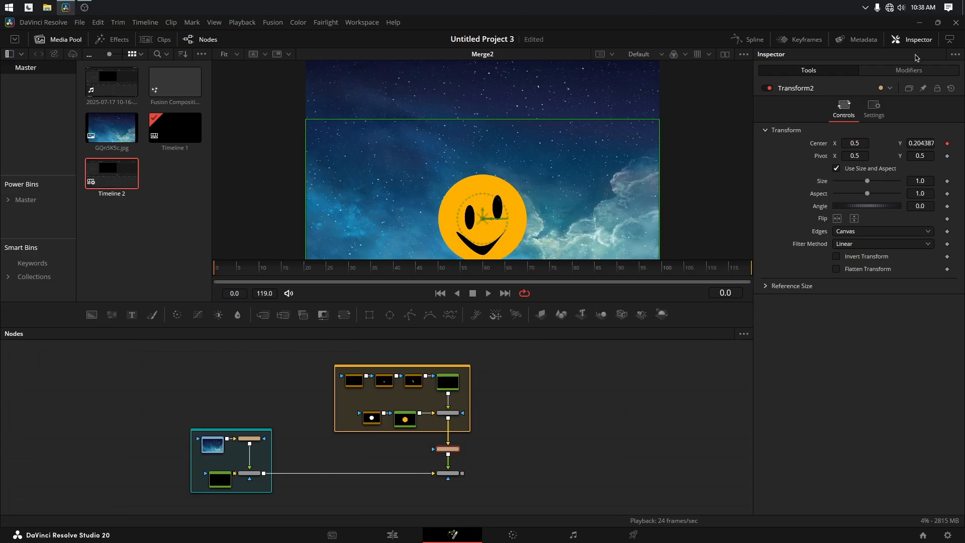
{"action": "mouse_move", "coordinate": [914, 74]}
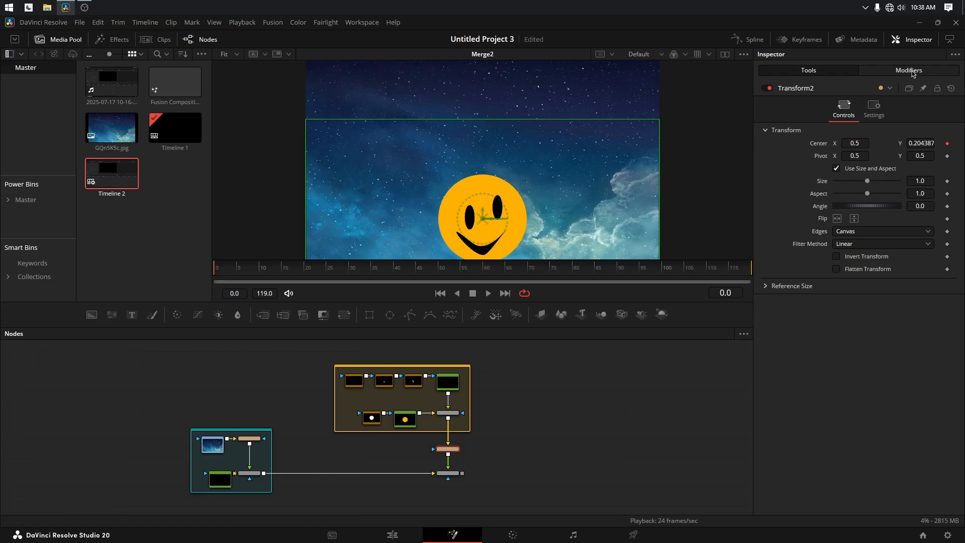
Step: Set Perturb1 to X Scale 0.16, Y Scale 0.11, Strength 0.08, Wobble 1.57, Speed 3.15 and play back
{"action": "left_click", "coordinate": [909, 71]}
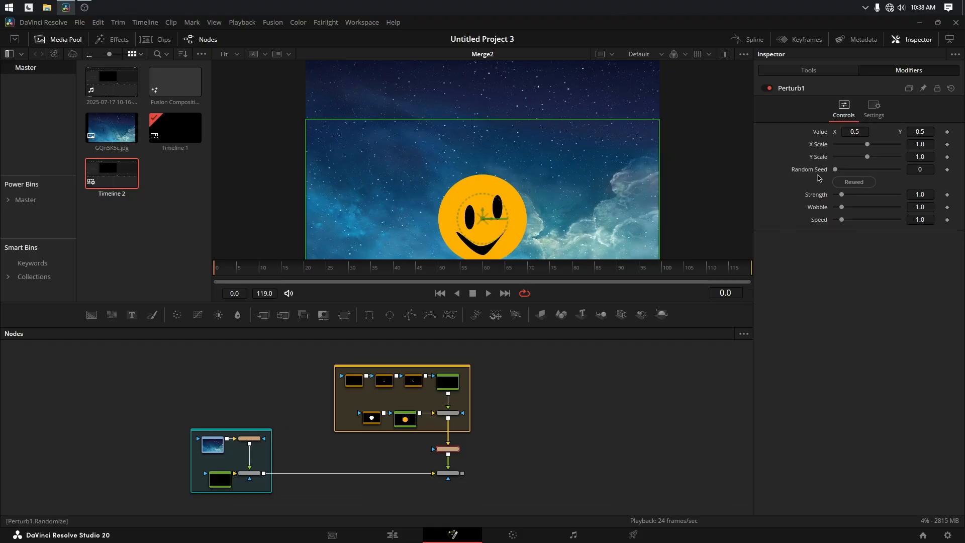
{"action": "left_click", "coordinate": [488, 293]}
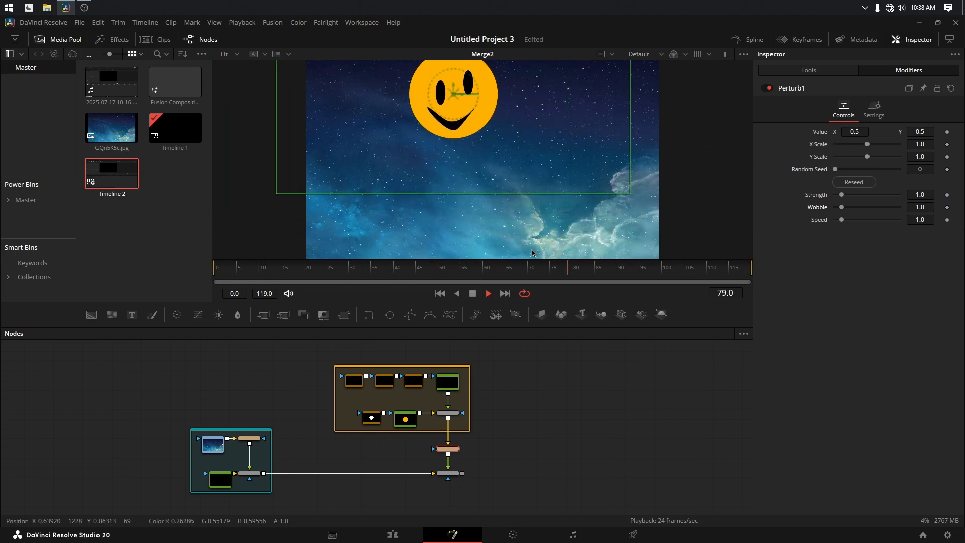
{"action": "left_click", "coordinate": [240, 267]}
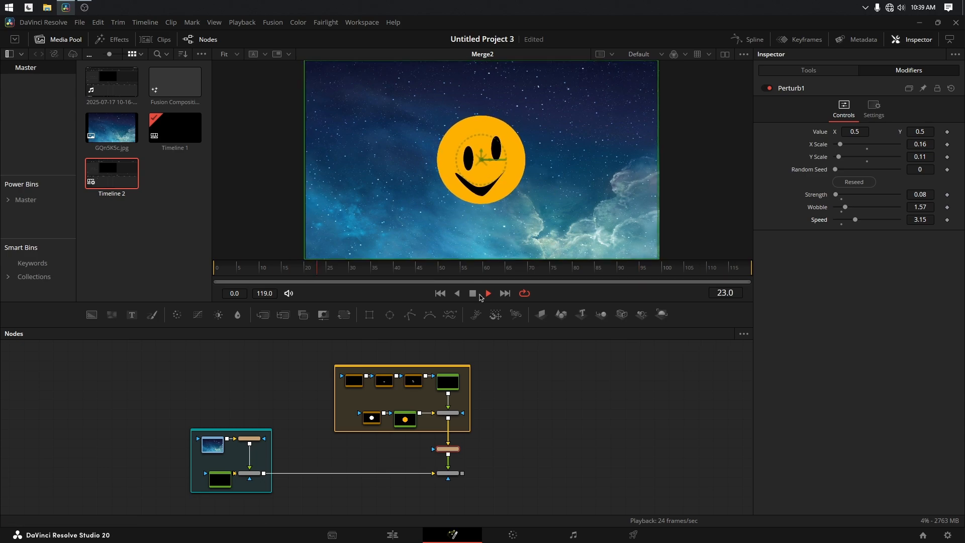
Step: Keyframe Perturb Strength from 0 to 4.09 by frame 70 so the smiley wanders more, then check playback
{"action": "left_click", "coordinate": [488, 293]}
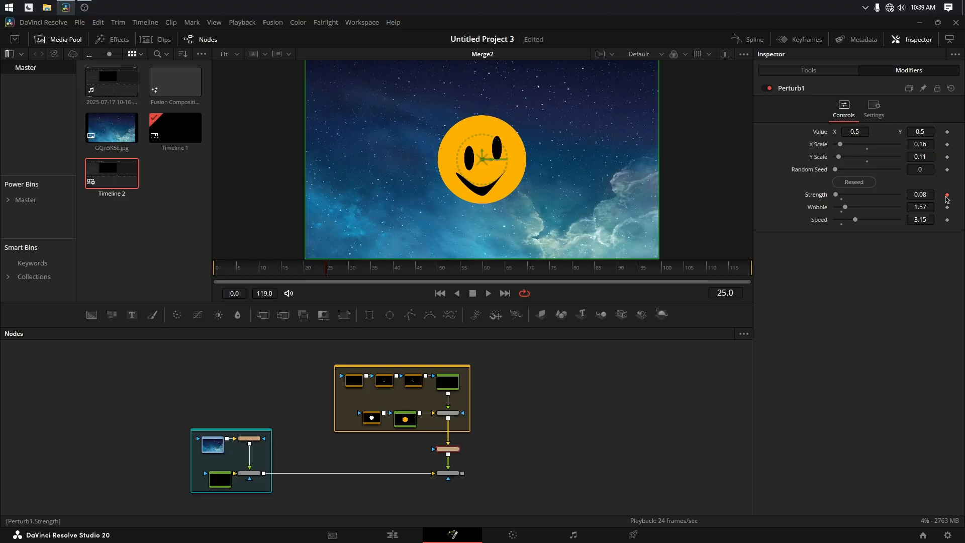
{"action": "left_click", "coordinate": [440, 293]}
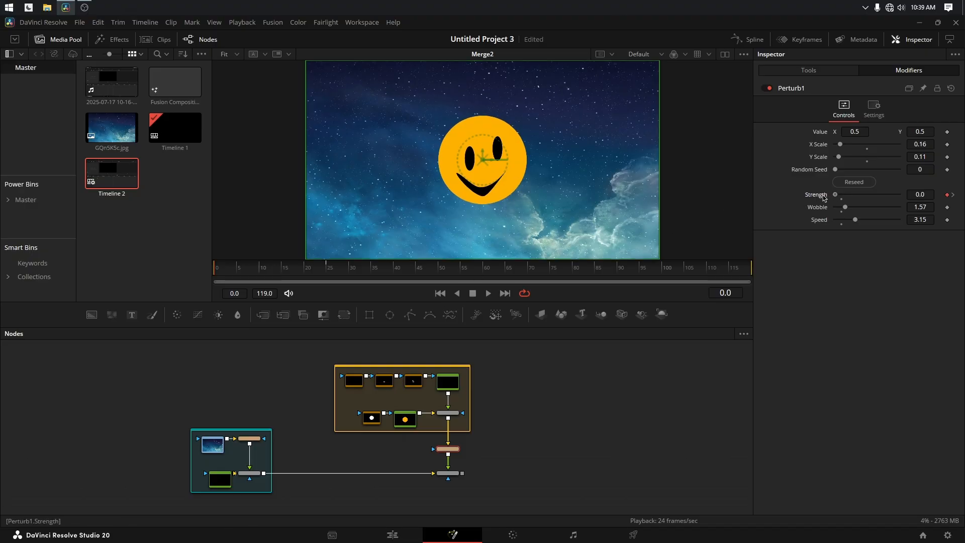
{"action": "mouse_move", "coordinate": [836, 244]}
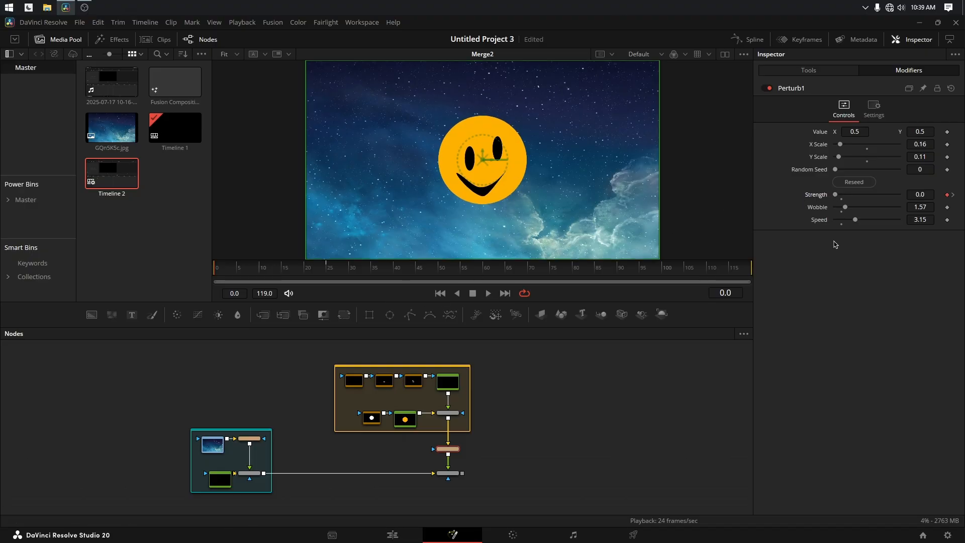
{"action": "left_click", "coordinate": [528, 268]}
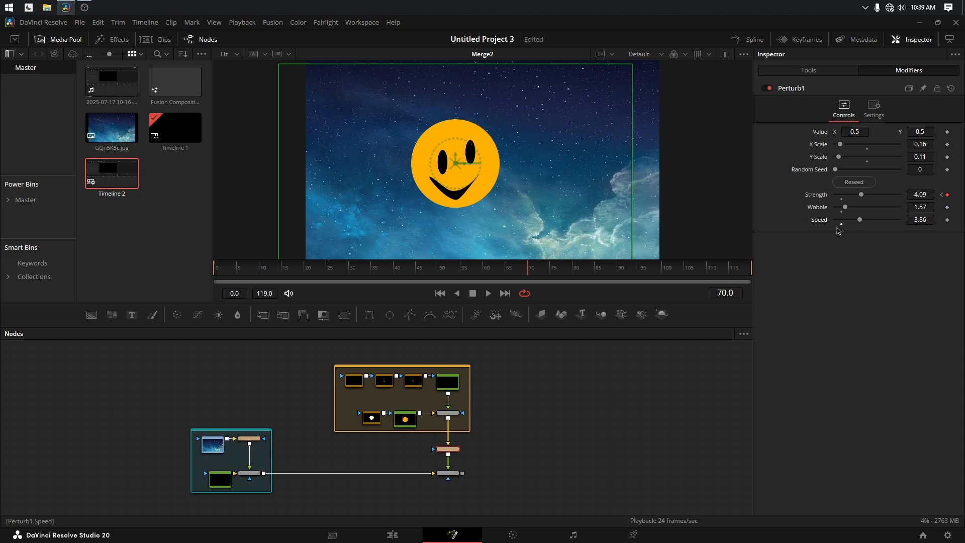
{"action": "left_click", "coordinate": [440, 293]}
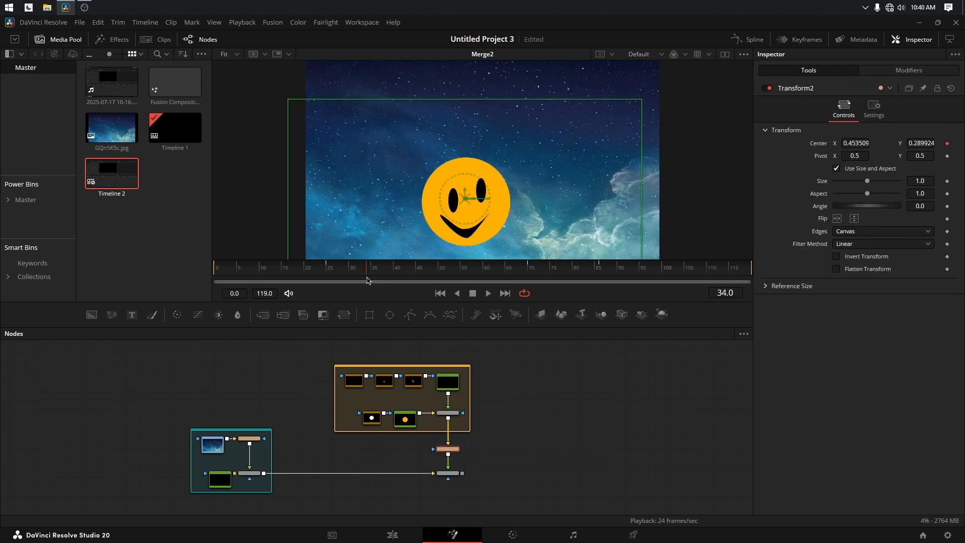
{"action": "left_click", "coordinate": [508, 267]}
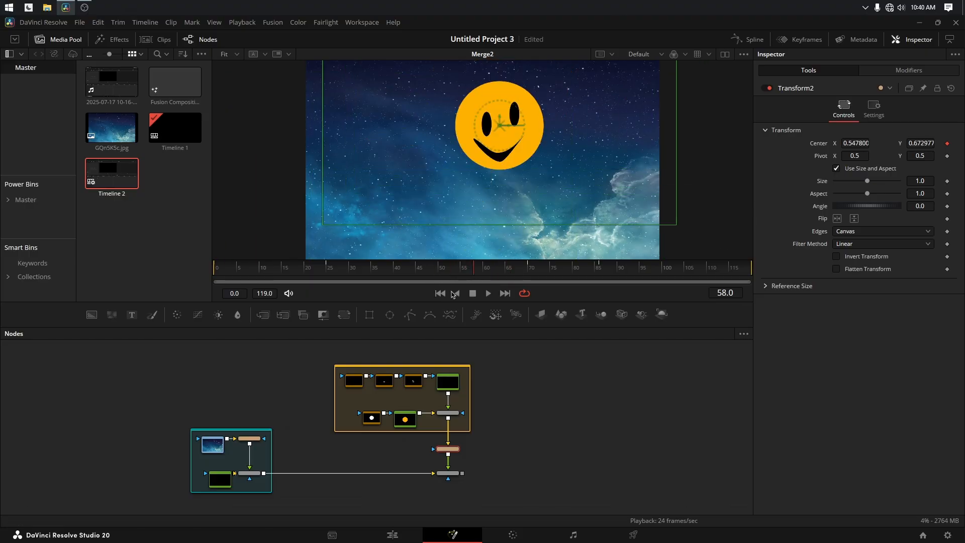
{"action": "left_click", "coordinate": [874, 106]}
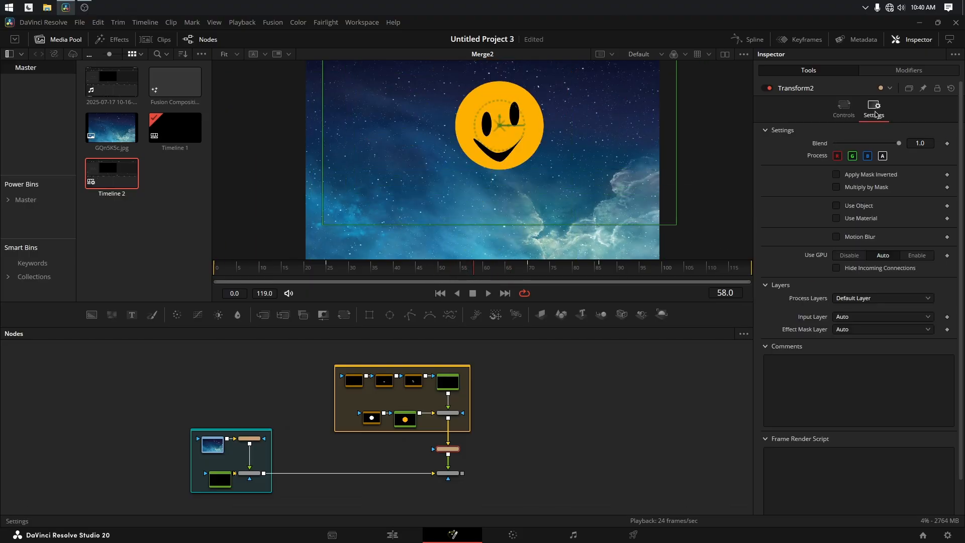
Step: Enable Motion Blur on Transform2 so the smiley smears, and play from the start
{"action": "left_click", "coordinate": [836, 236]}
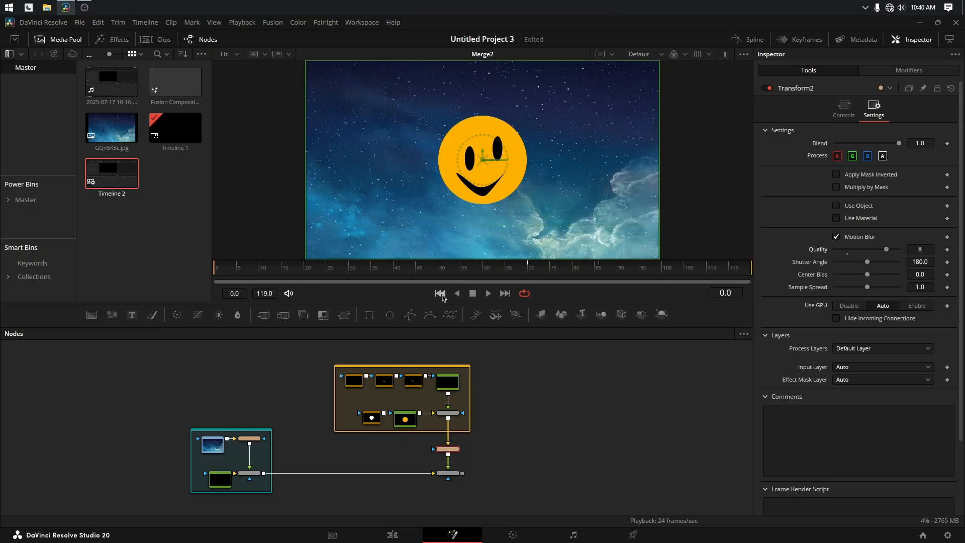
{"action": "left_click", "coordinate": [488, 293]}
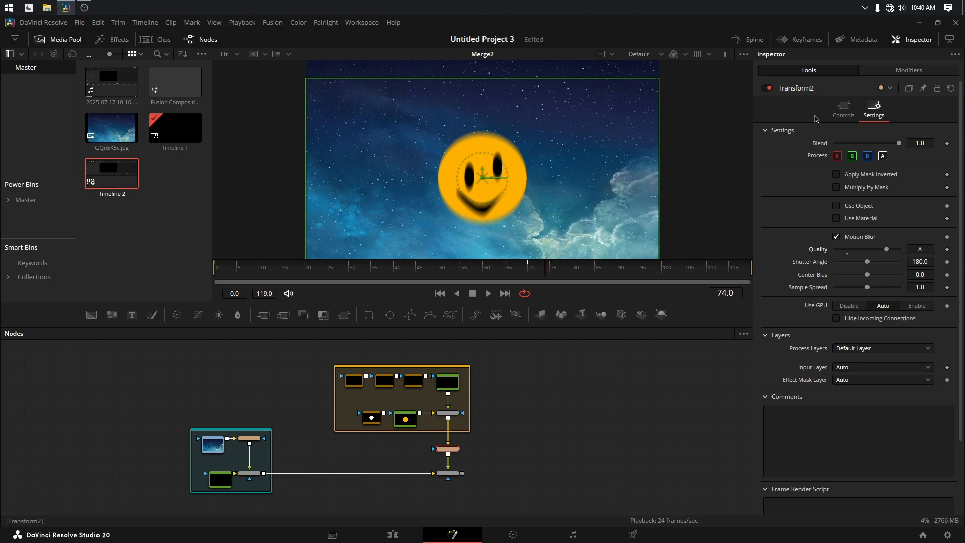
{"action": "left_click", "coordinate": [844, 105]}
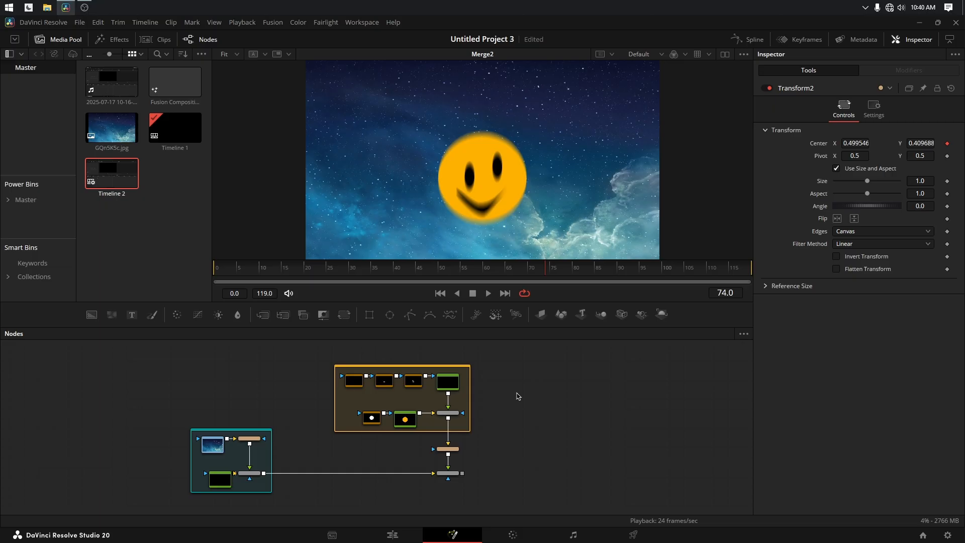
{"action": "mouse_move", "coordinate": [223, 183]}
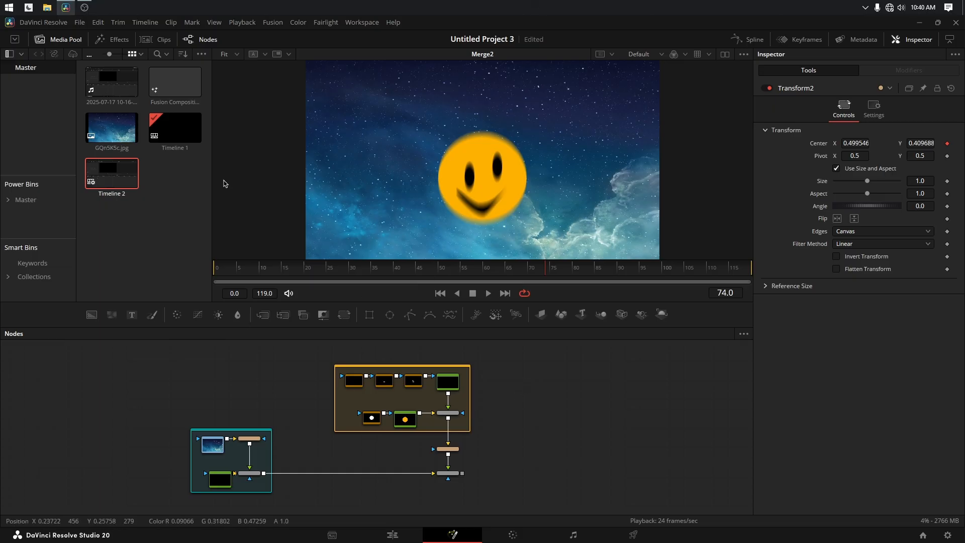
{"action": "mouse_move", "coordinate": [112, 315]}
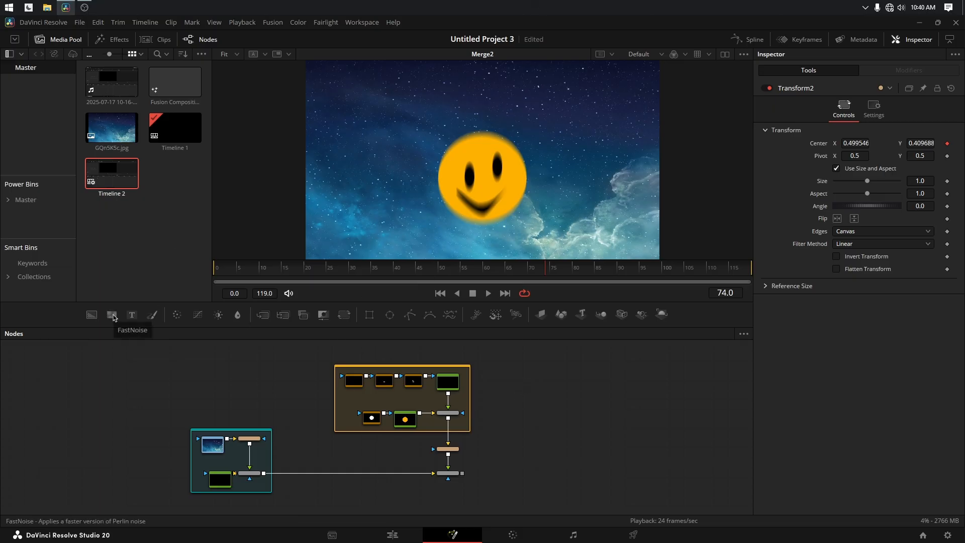
Step: Add FastNoise1 and raise its Detail to 7.09 and Contrast to 2.97 for bold cloudy noise
{"action": "left_click", "coordinate": [112, 314]}
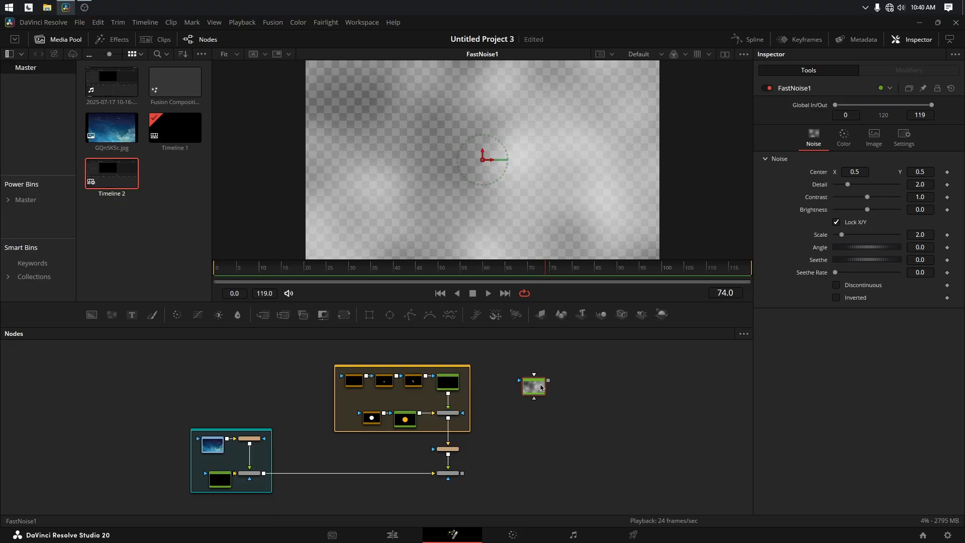
{"action": "left_click", "coordinate": [843, 137]}
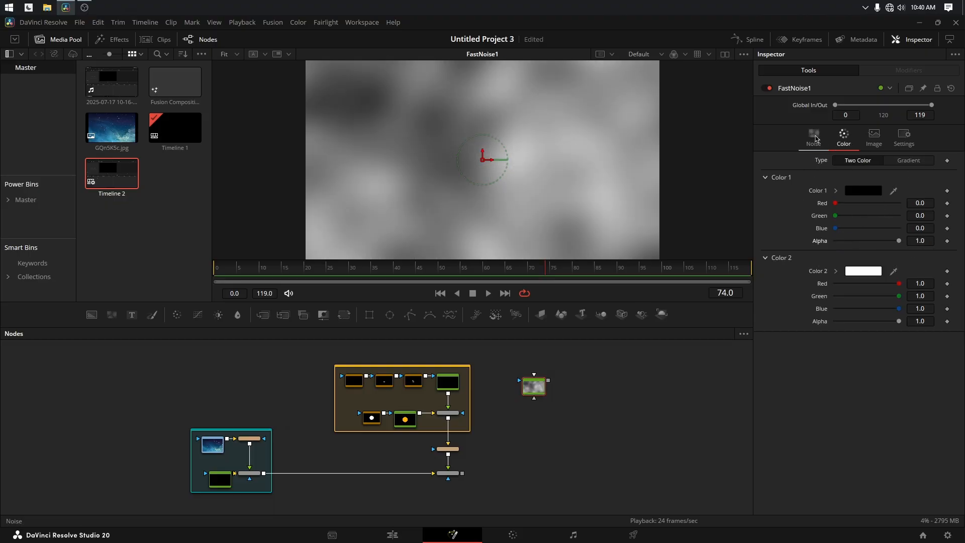
{"action": "left_click", "coordinate": [814, 137]}
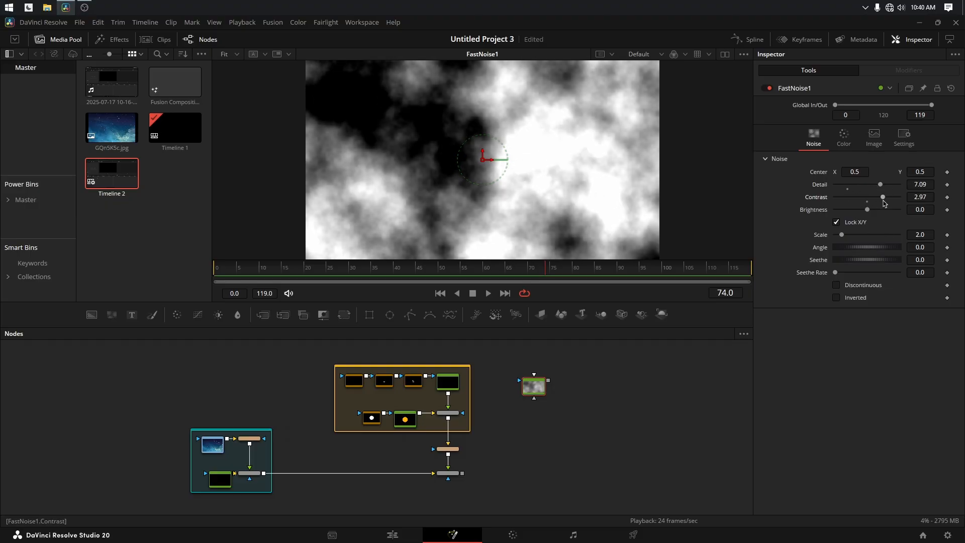
{"action": "mouse_move", "coordinate": [631, 229]}
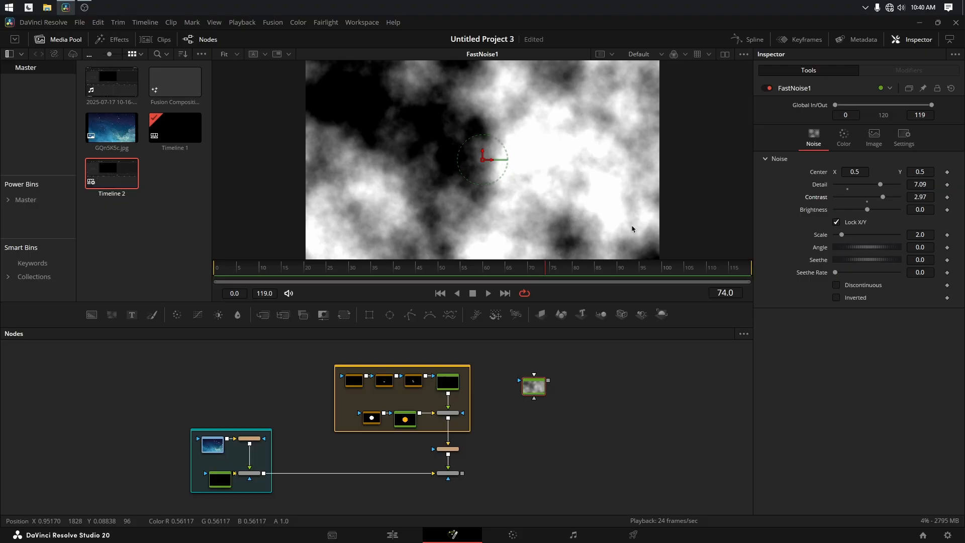
{"action": "mouse_move", "coordinate": [611, 158]}
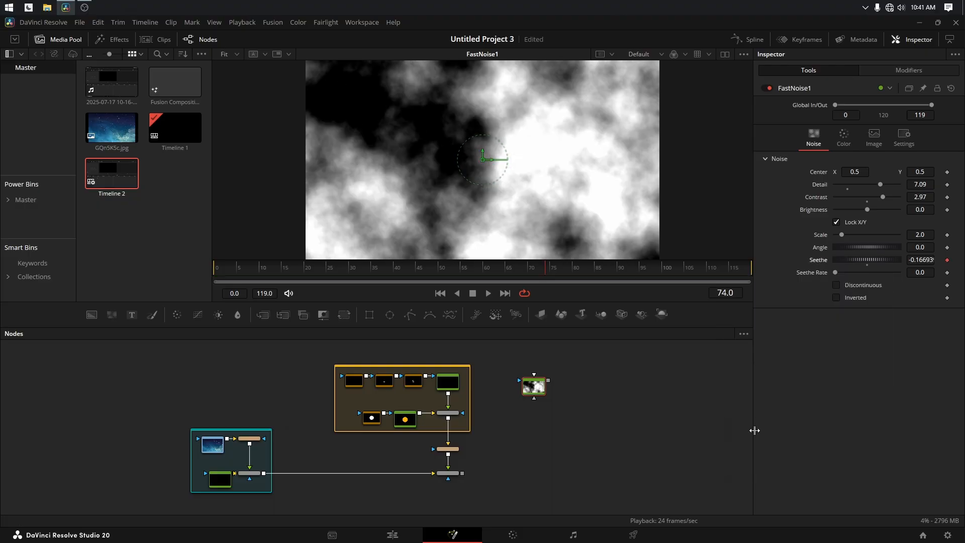
Step: Perturb FastNoise1's Seethe with Strength 2.36 and Speed 0.08 so the noise churns, and play
{"action": "left_click", "coordinate": [439, 293]}
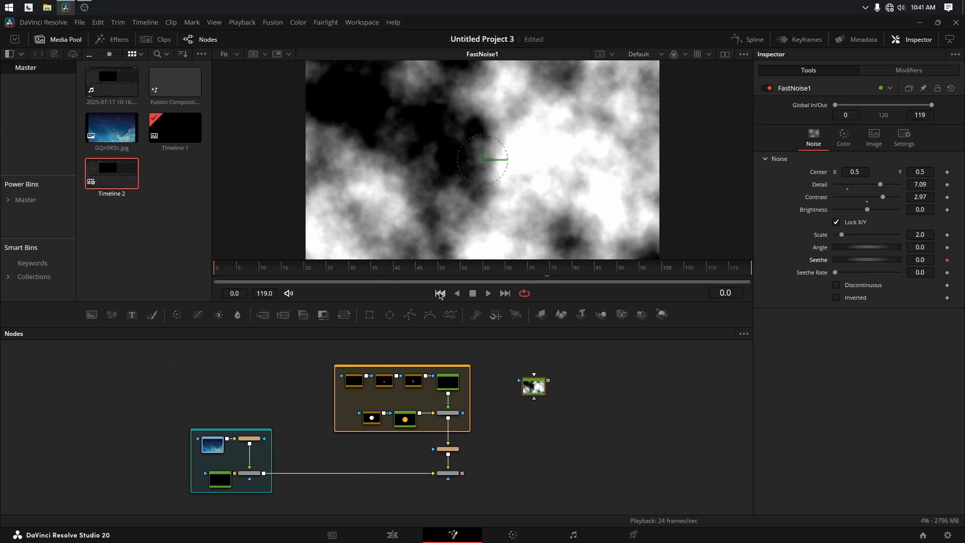
{"action": "left_click", "coordinate": [488, 292]}
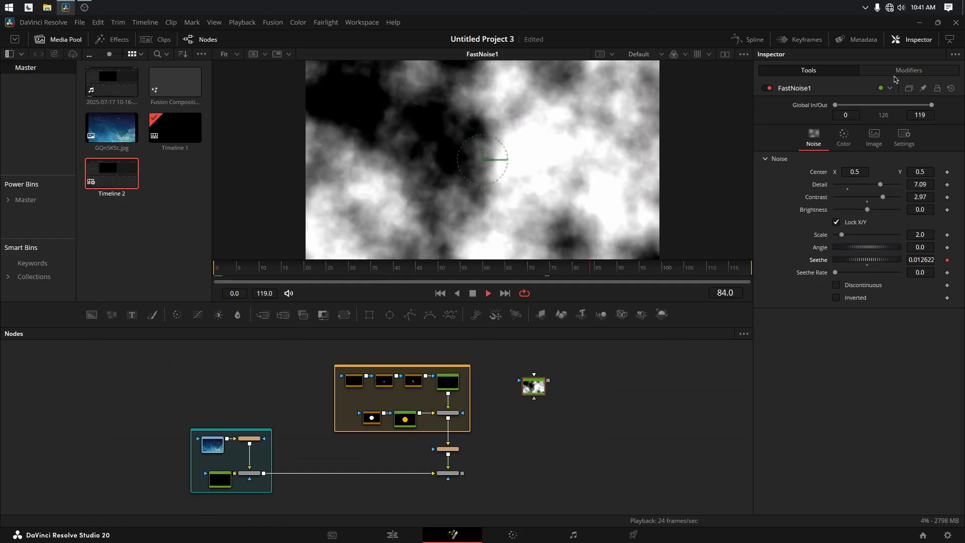
{"action": "left_click", "coordinate": [909, 71]}
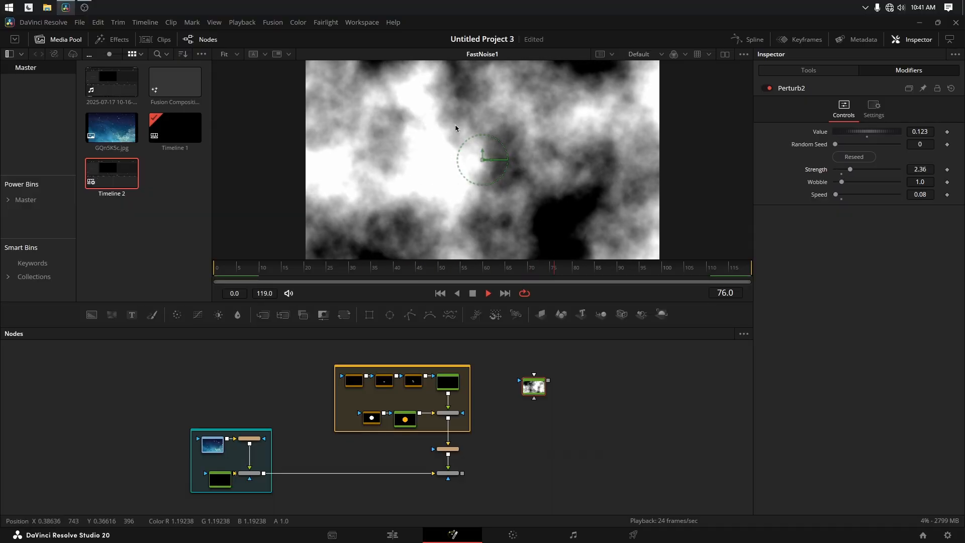
{"action": "left_click", "coordinate": [243, 268]}
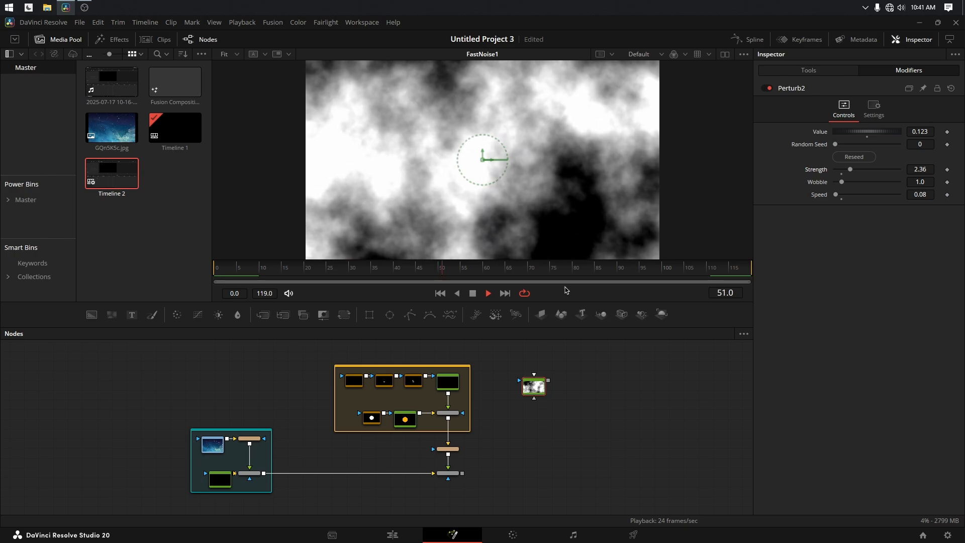
{"action": "left_click", "coordinate": [656, 267]}
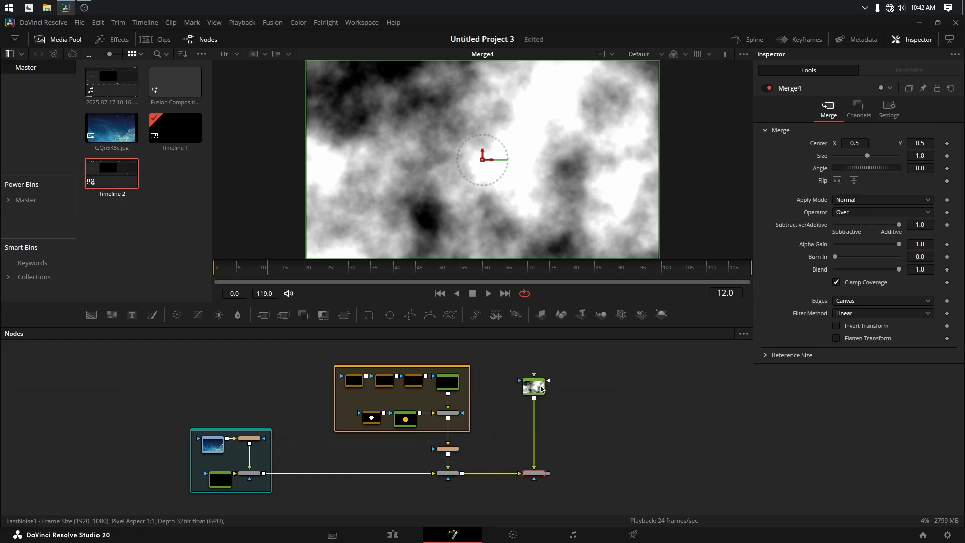
Step: Screen the noise fog over the composite in Merge4 at Blend 0.244 and play the result
{"action": "left_click", "coordinate": [882, 199]}
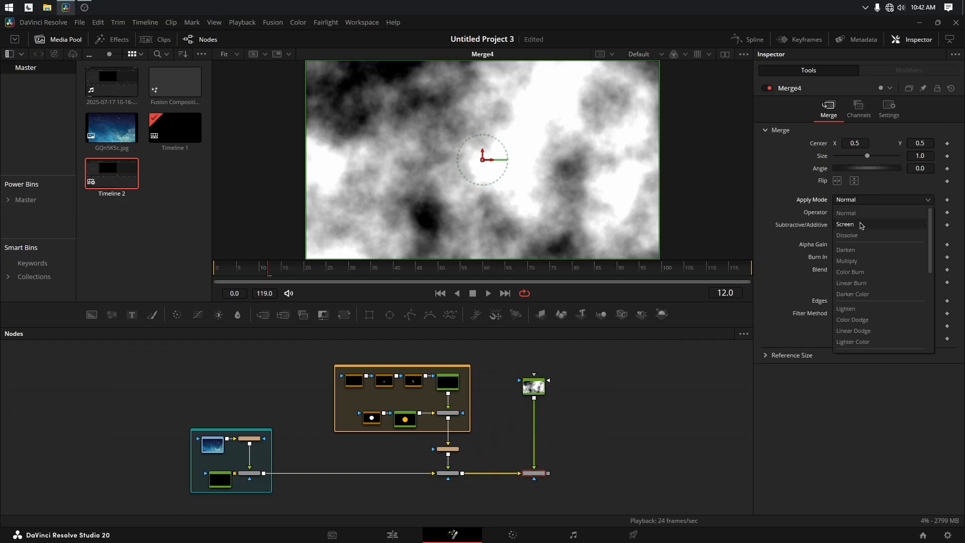
{"action": "left_click", "coordinate": [846, 224]}
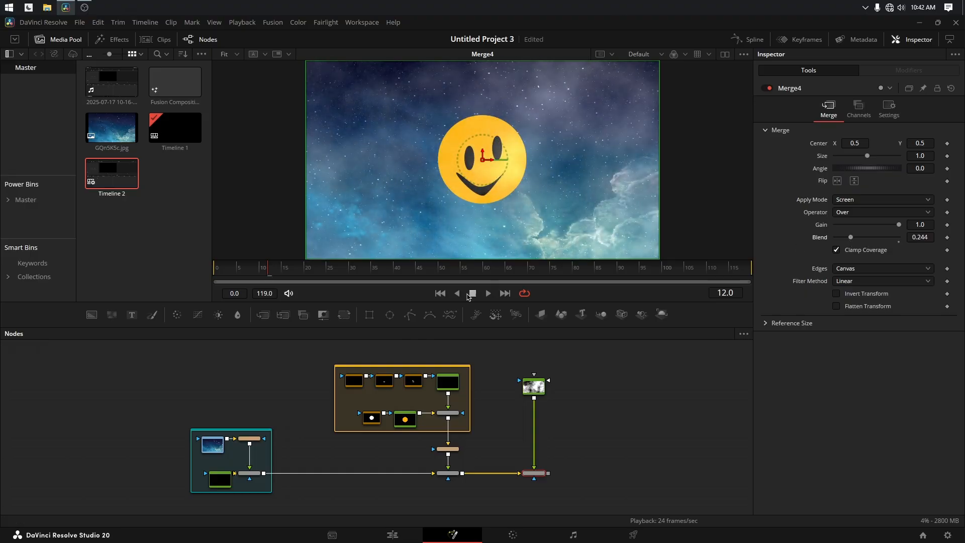
{"action": "left_click", "coordinate": [487, 293]}
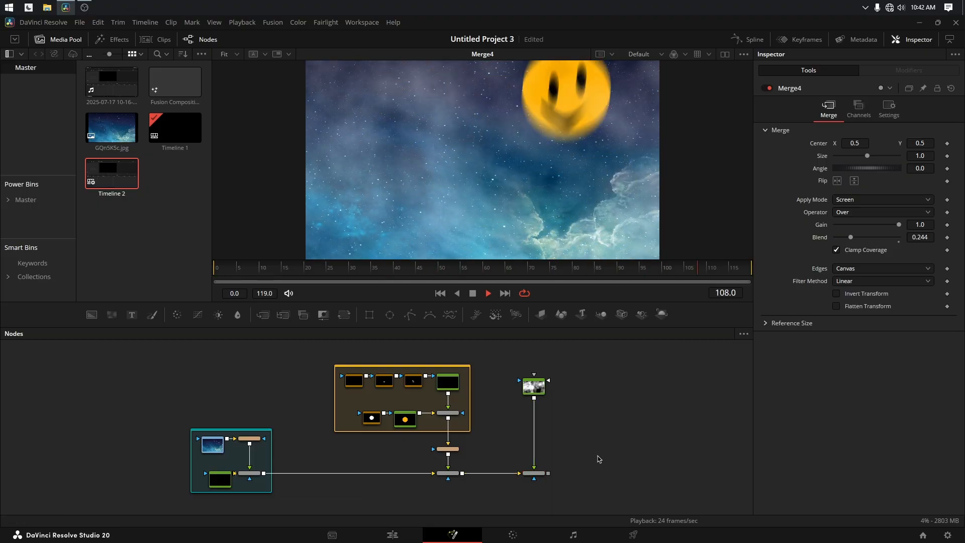
{"action": "left_click", "coordinate": [372, 268]}
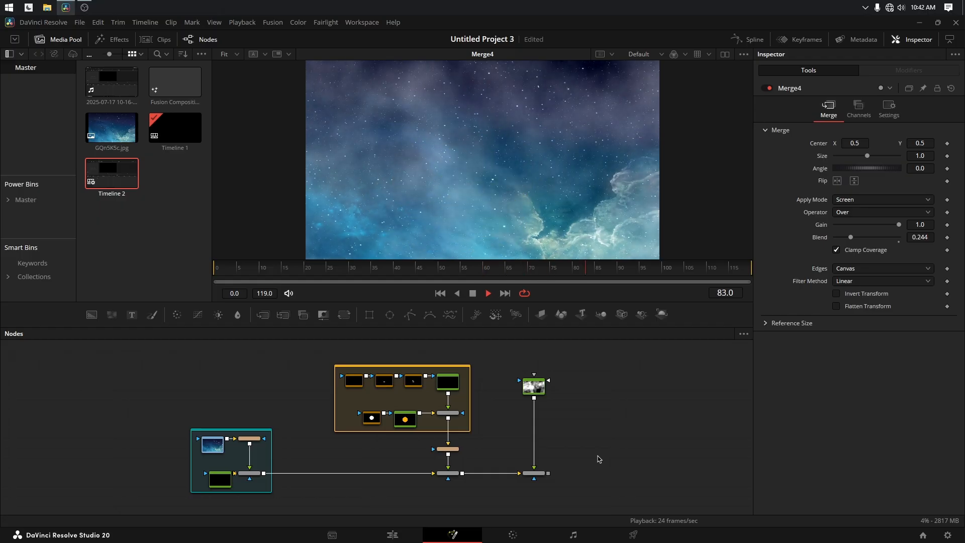
{"action": "left_click", "coordinate": [264, 267]}
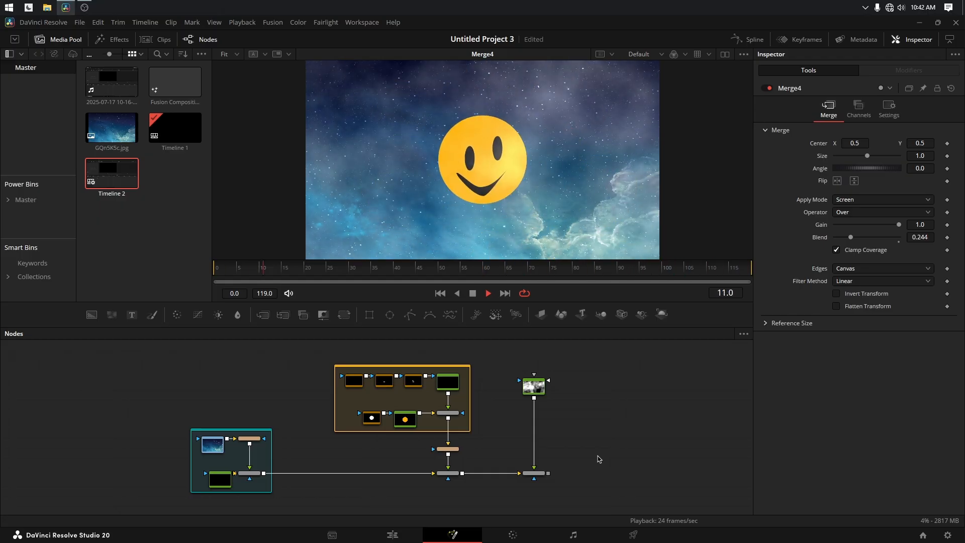
{"action": "left_click", "coordinate": [478, 267]}
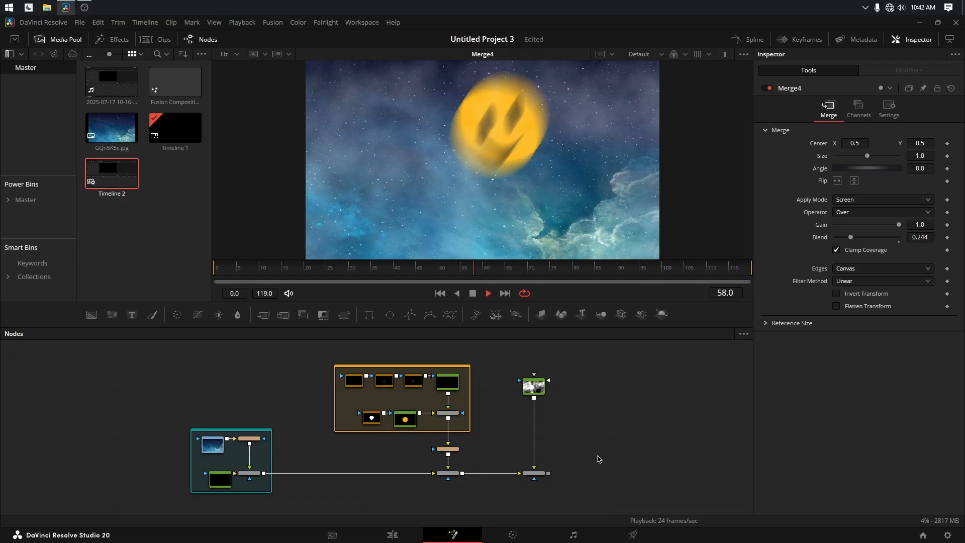
{"action": "left_click", "coordinate": [690, 268]}
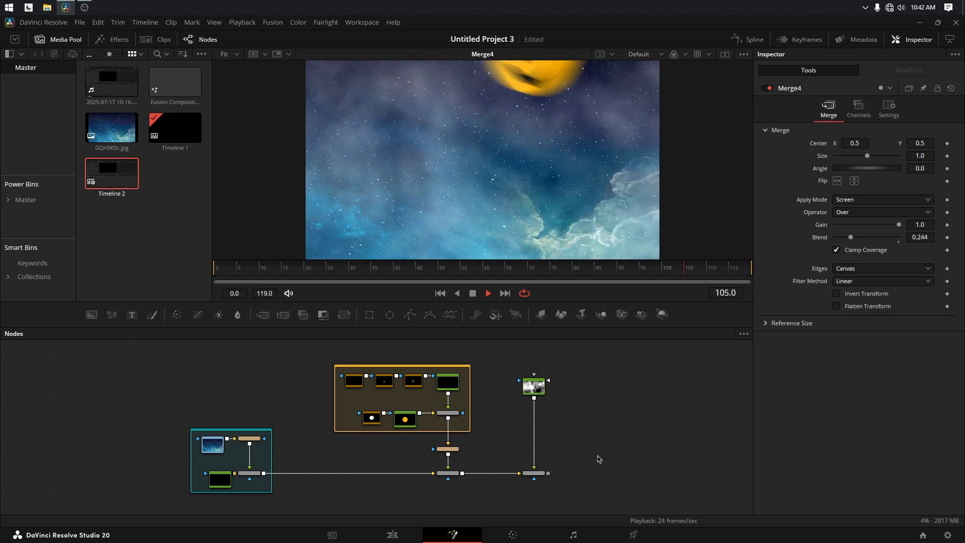